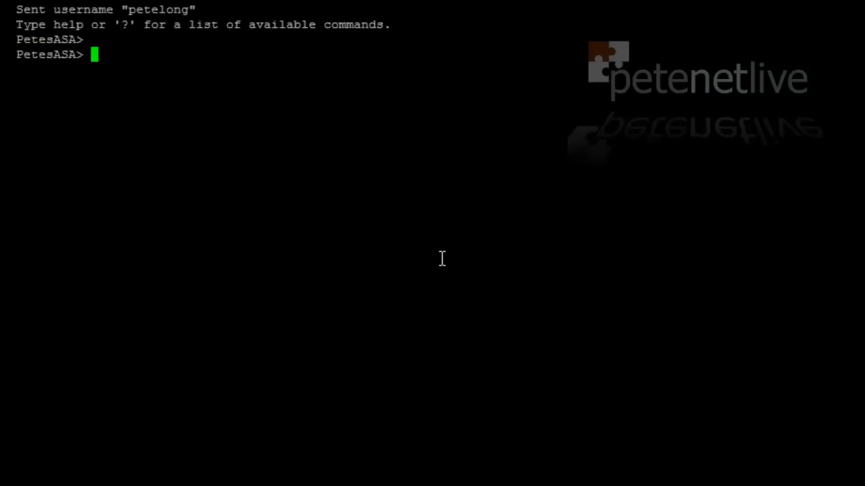
Enter privileged mode with 'en' and list the interface access-groups via 'show run access-group'.
{"action": "type", "text": "en"}
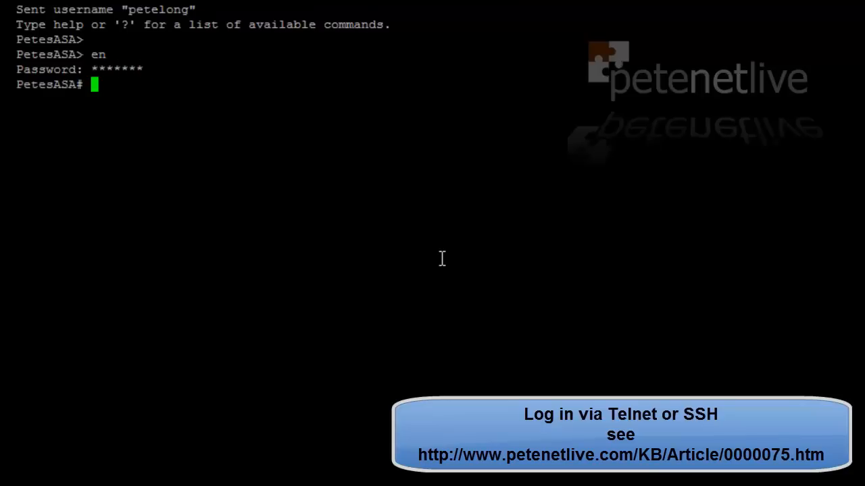
{"action": "type", "text": "show run acce"}
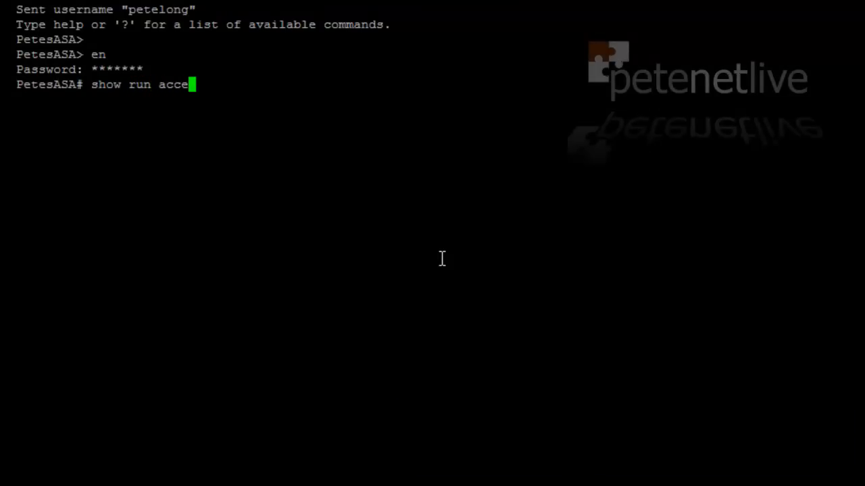
{"action": "type", "text": "ss-group"}
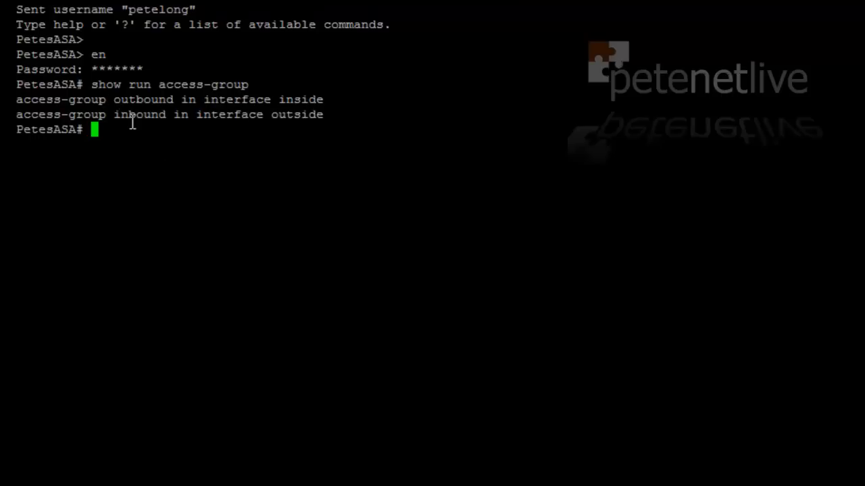
{"action": "mouse_move", "coordinate": [278, 125]}
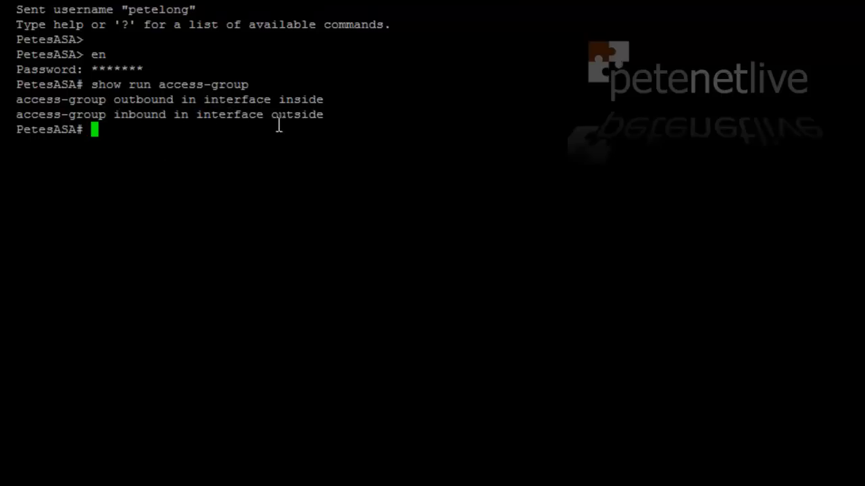
{"action": "mouse_move", "coordinate": [241, 296]}
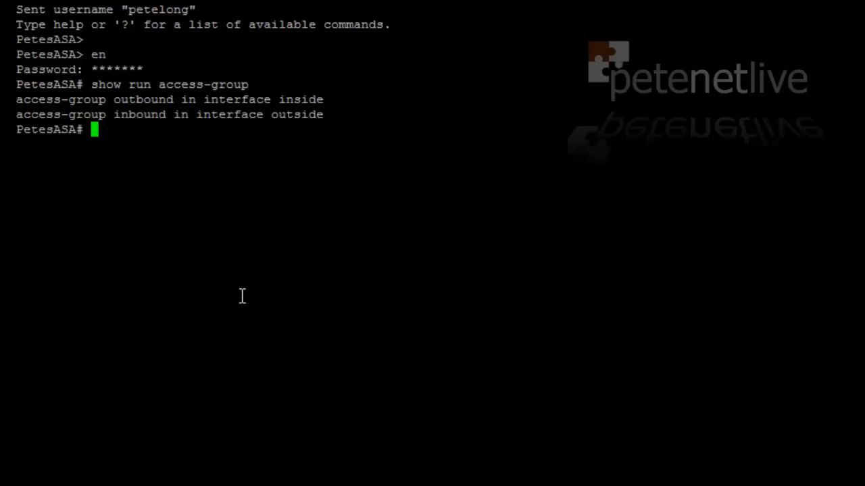
Display the rules of access-list 'outbound', then enter global configuration mode with 'conf t'.
{"action": "type", "text": "show"}
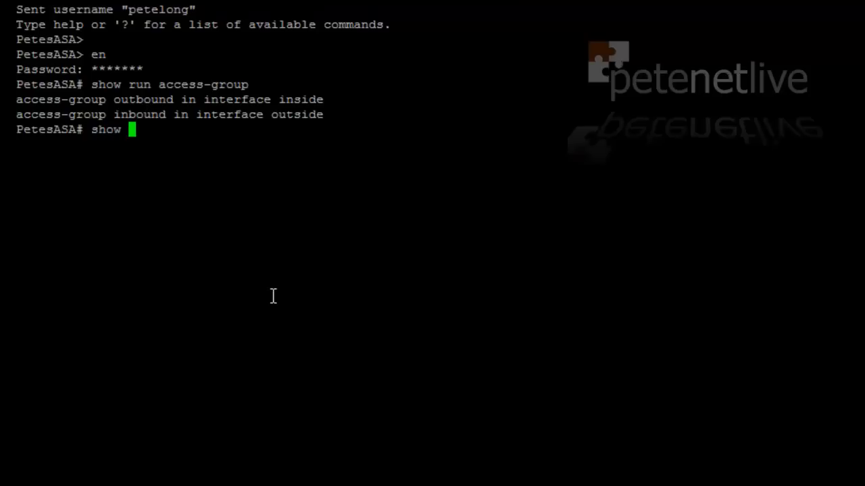
{"action": "type", "text": "run acce"}
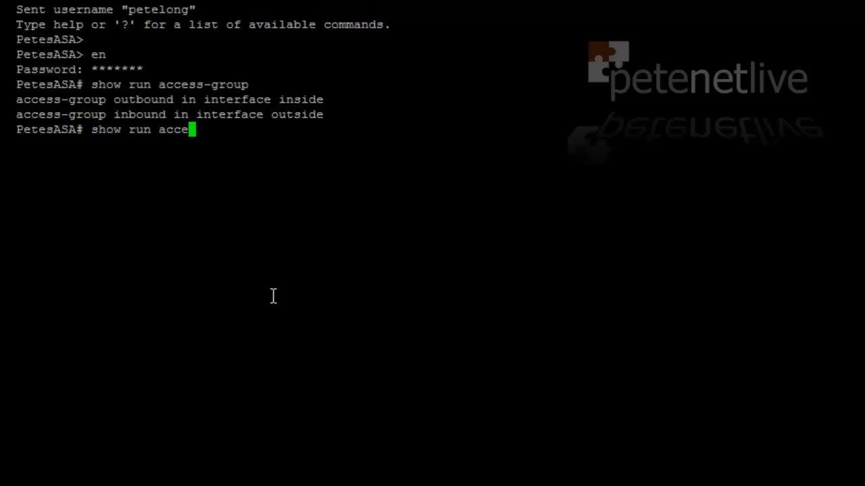
{"action": "type", "text": "ss-lis"}
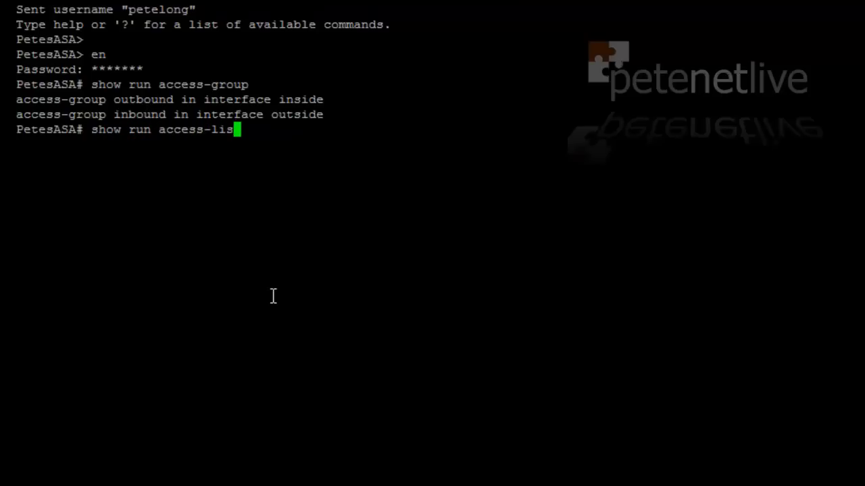
{"action": "type", "text": "t"}
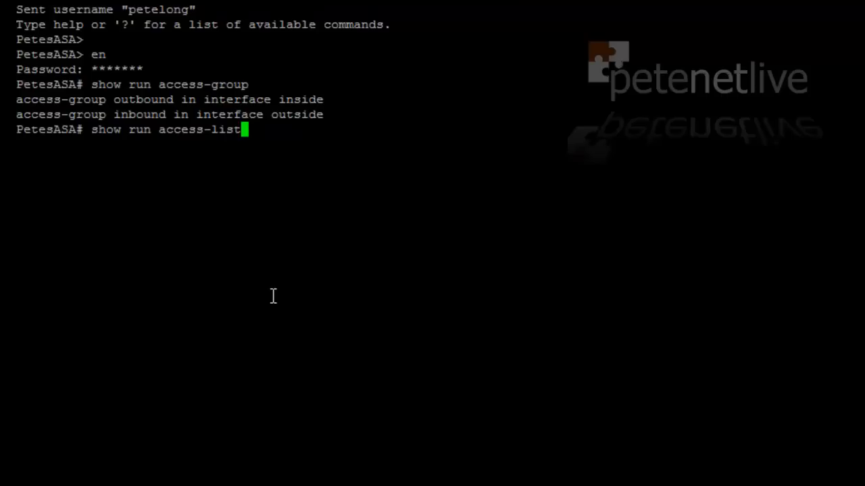
{"action": "type", "text": "outbound"}
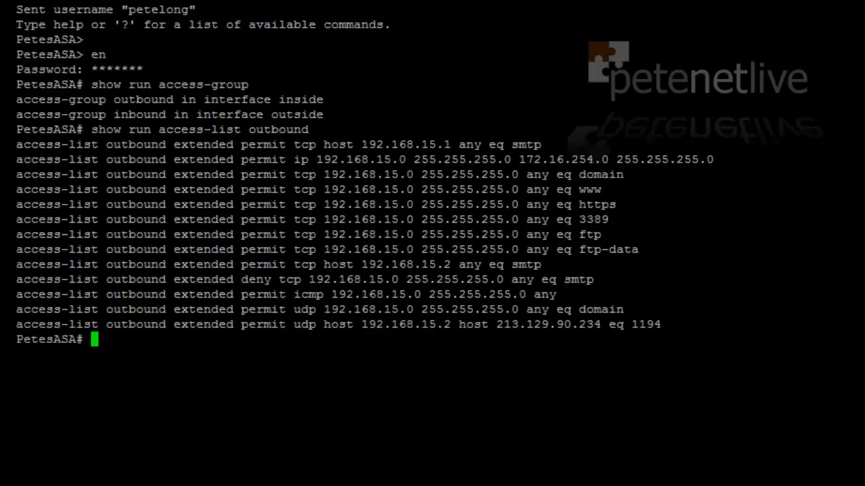
{"action": "type", "text": "conf t"}
{"action": "type", "text": "a"}
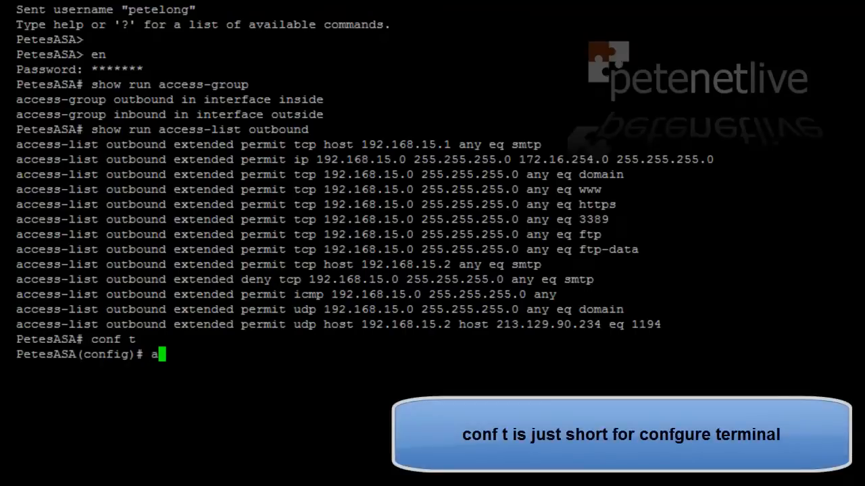
Add 'access-list outbound permit udp any any eq ntp' and save the configuration with 'wr'.
{"action": "type", "text": "ccess-li"}
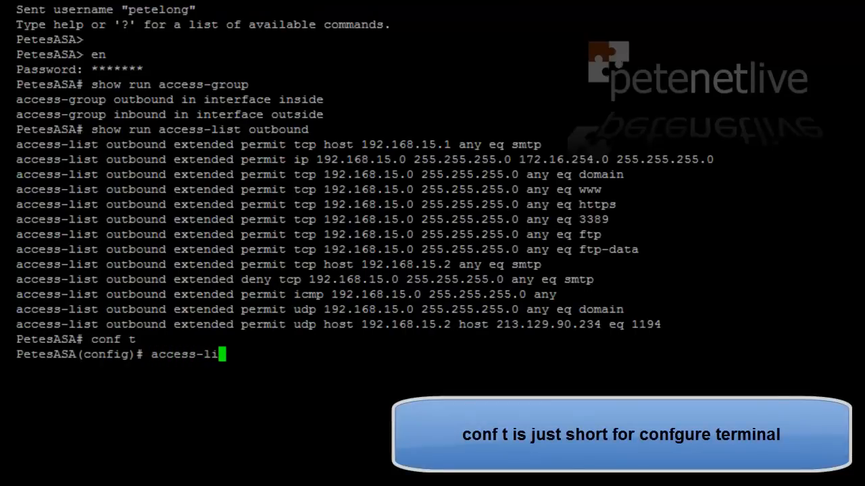
{"action": "type", "text": "st outbou"}
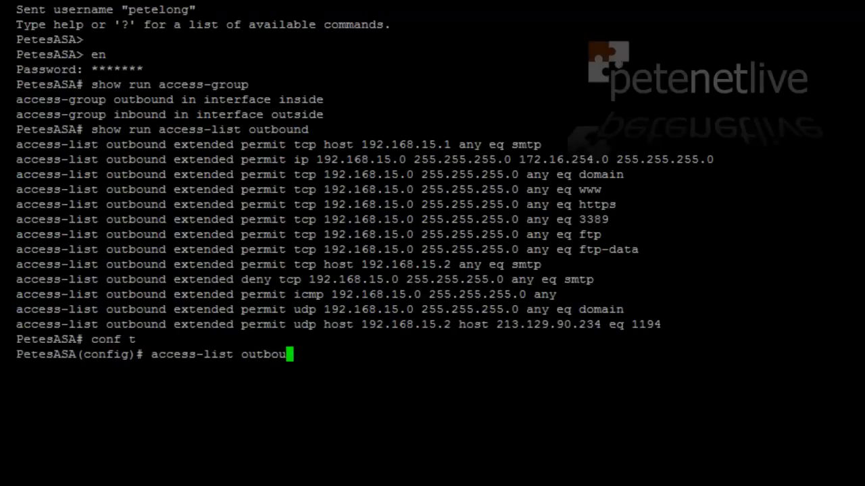
{"action": "type", "text": "nd"}
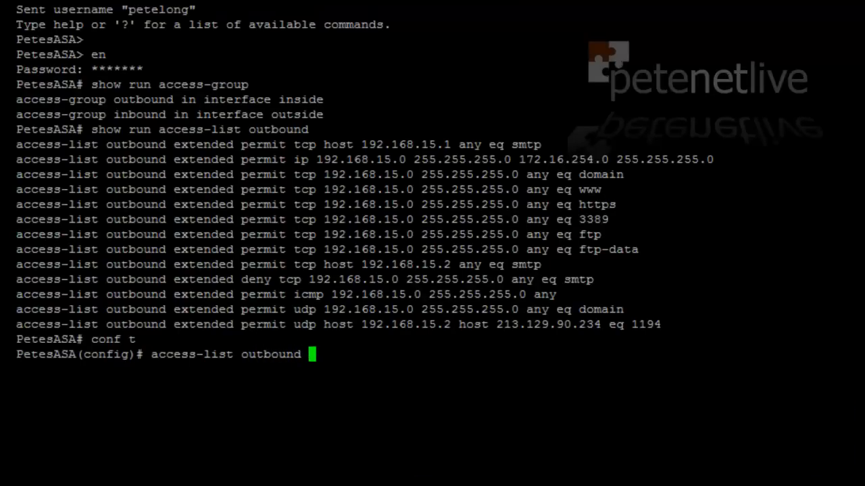
{"action": "type", "text": "permit"}
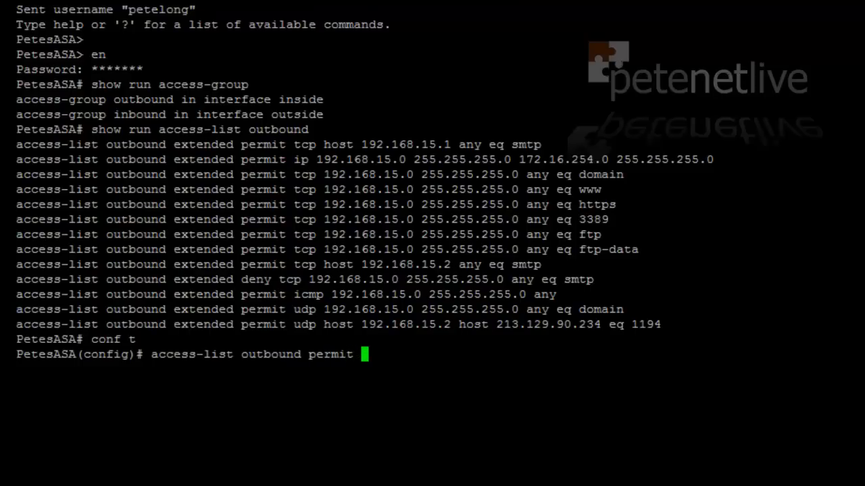
{"action": "type", "text": "udp any a"}
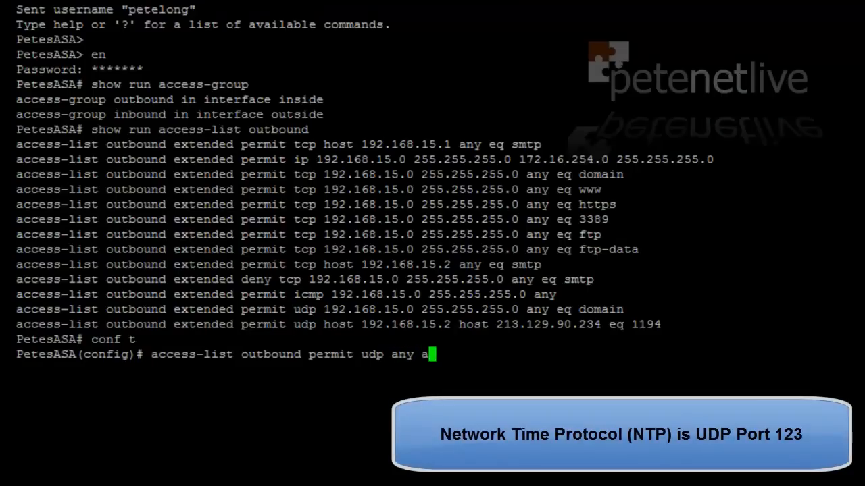
{"action": "type", "text": "ny"}
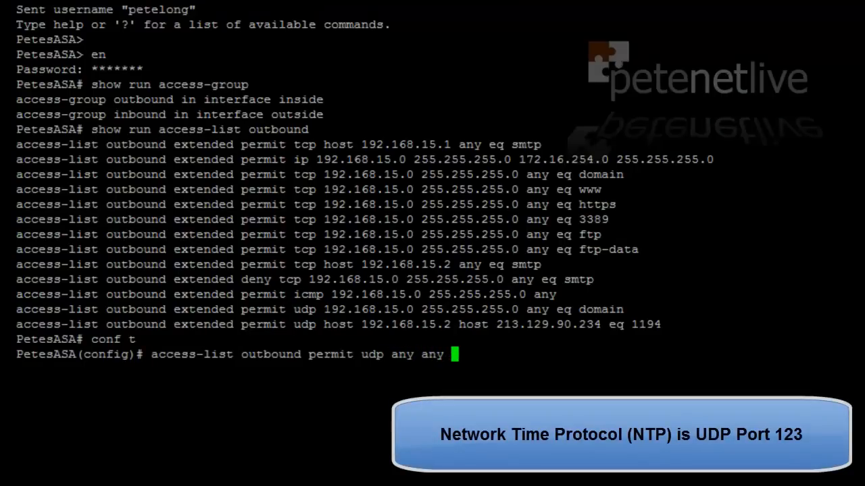
{"action": "type", "text": "eq"}
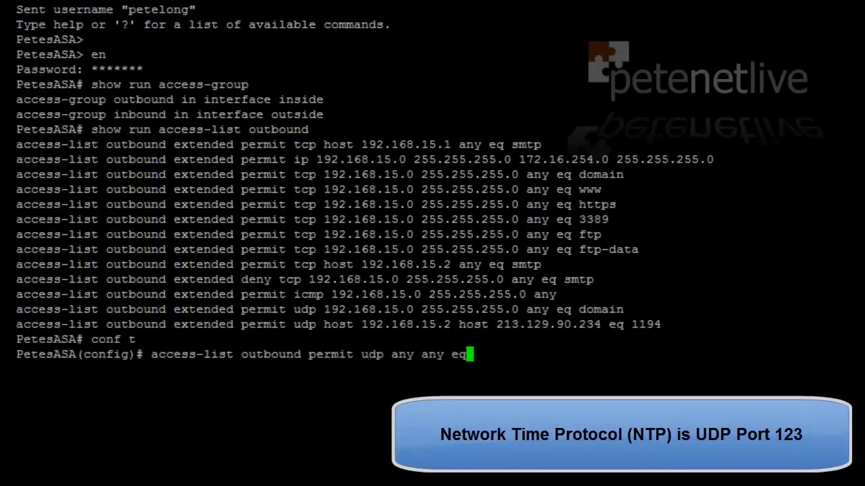
{"action": "type", "text": "ntp"}
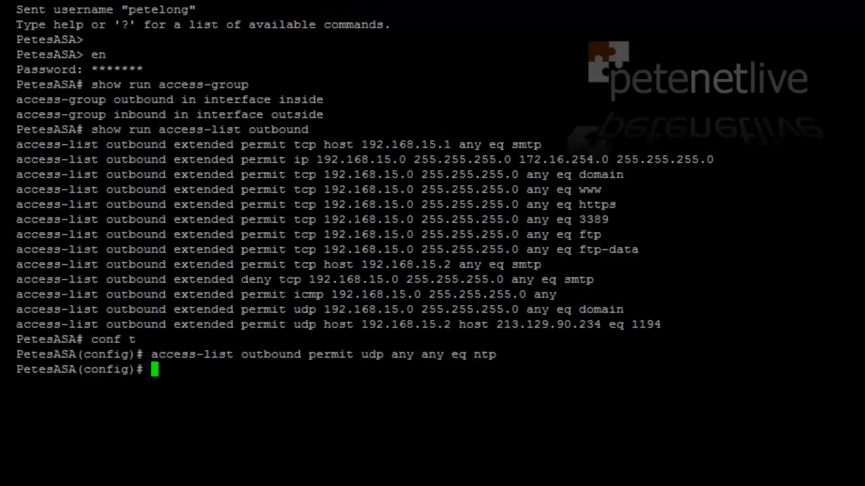
{"action": "type", "text": "wr mem"}
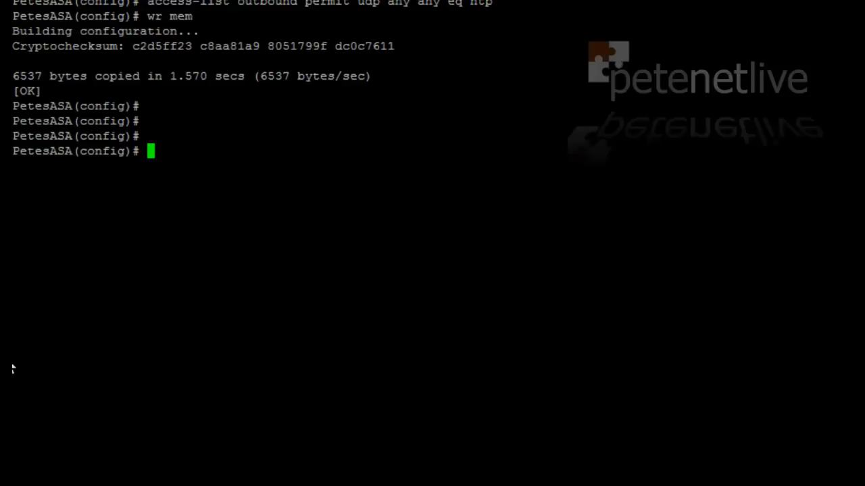
Configure 'ntp server 130.88.212.143 source outside'.
{"action": "type", "text": "ntp se"}
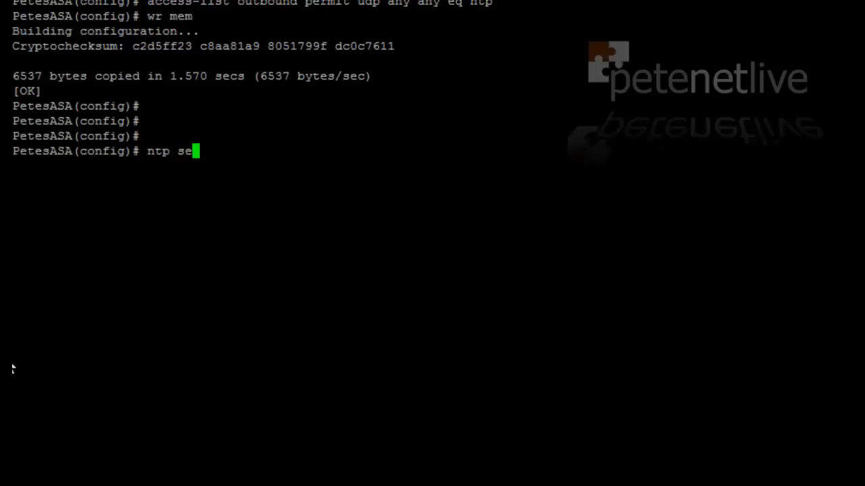
{"action": "type", "text": "rver"}
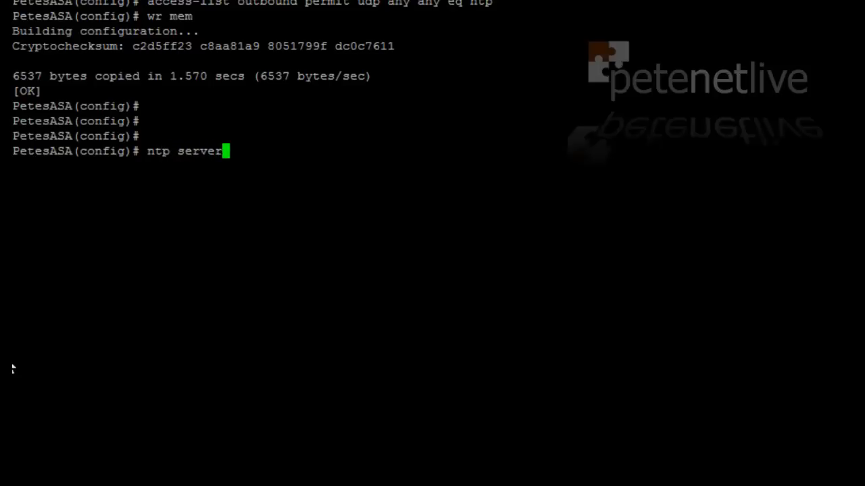
{"action": "type", "text": "130"}
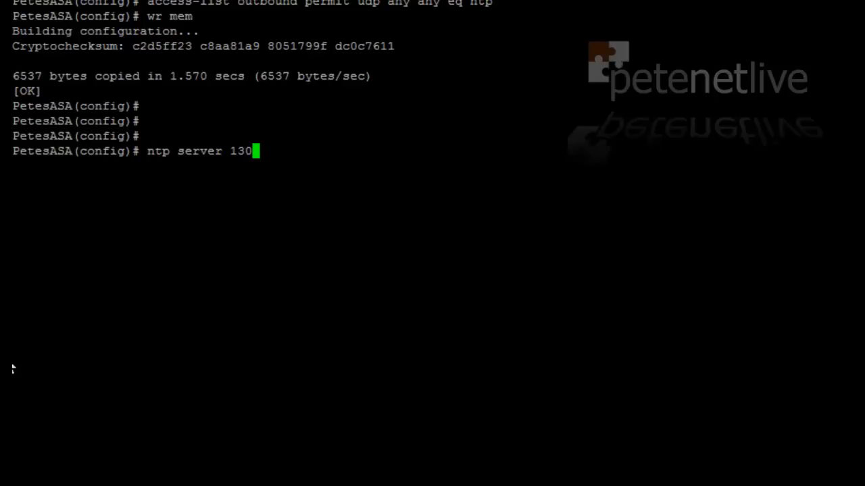
{"action": "type", "text": ".8"}
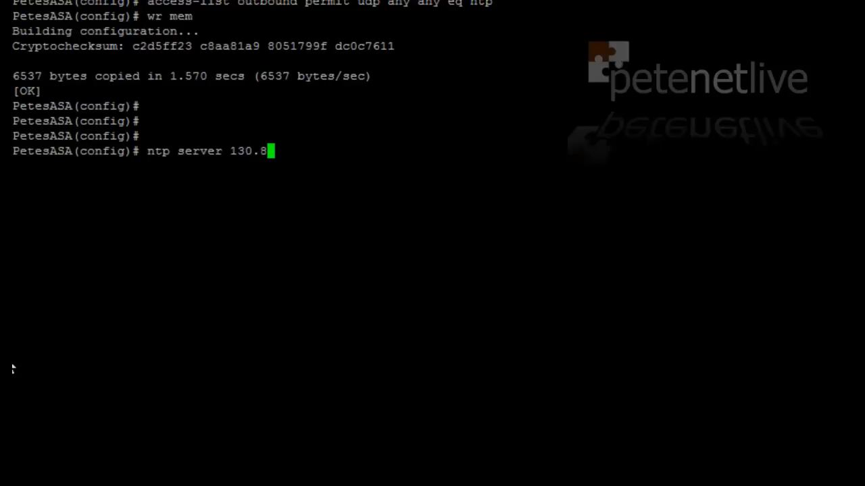
{"action": "type", "text": "8.2"}
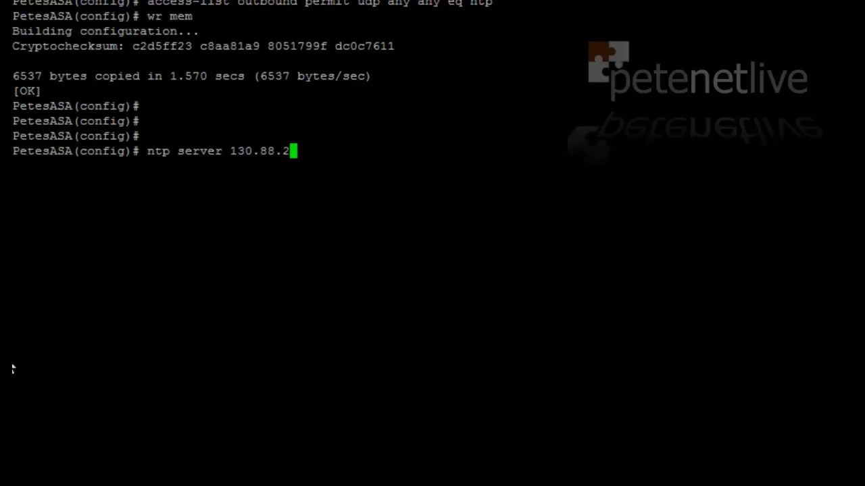
{"action": "type", "text": "12.1"}
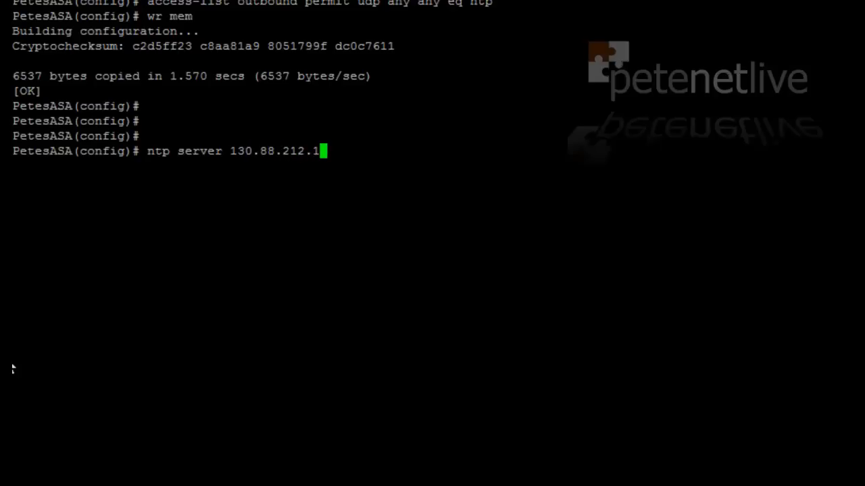
{"action": "type", "text": "43 source"}
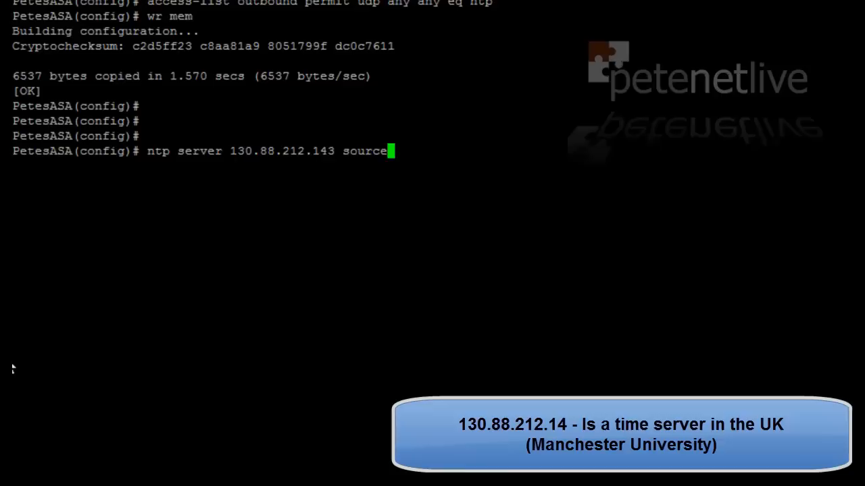
{"action": "type", "text": "outsid"}
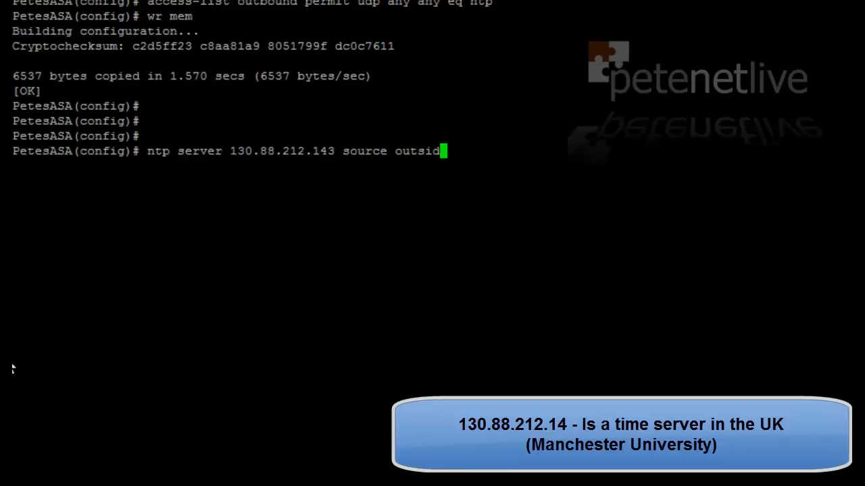
{"action": "type", "text": "e"}
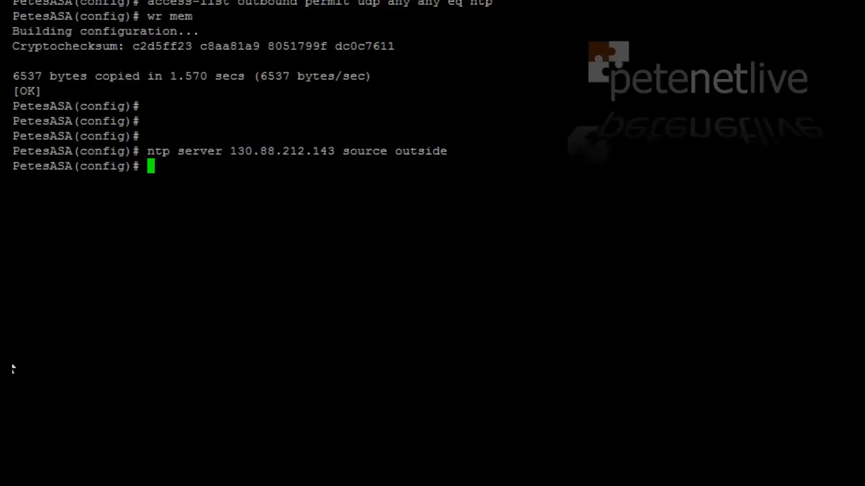
{"action": "type", "text": "show n"}
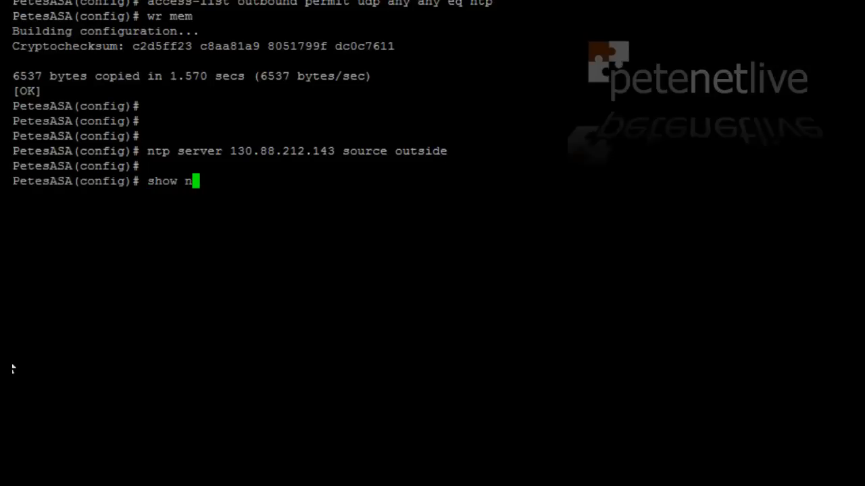
Run 'show ntp status' and see the clock unsynchronized at stratum 16.
{"action": "type", "text": "tp status"}
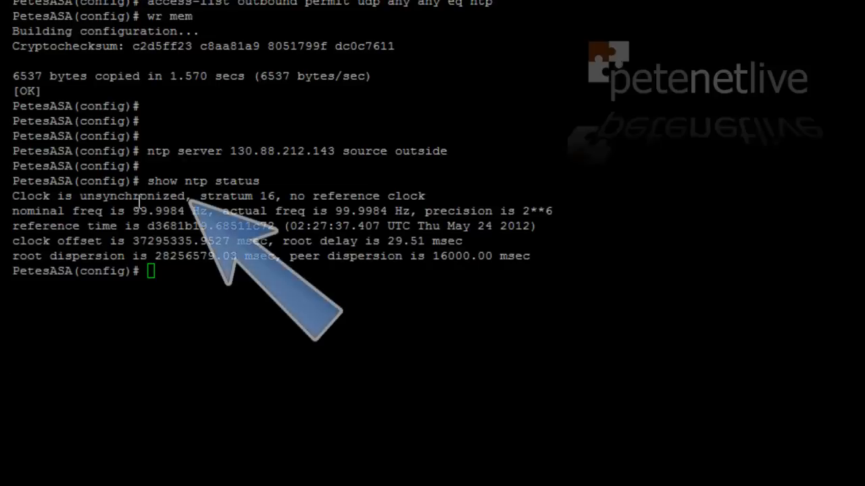
{"action": "double_click", "coordinate": [134, 195]}
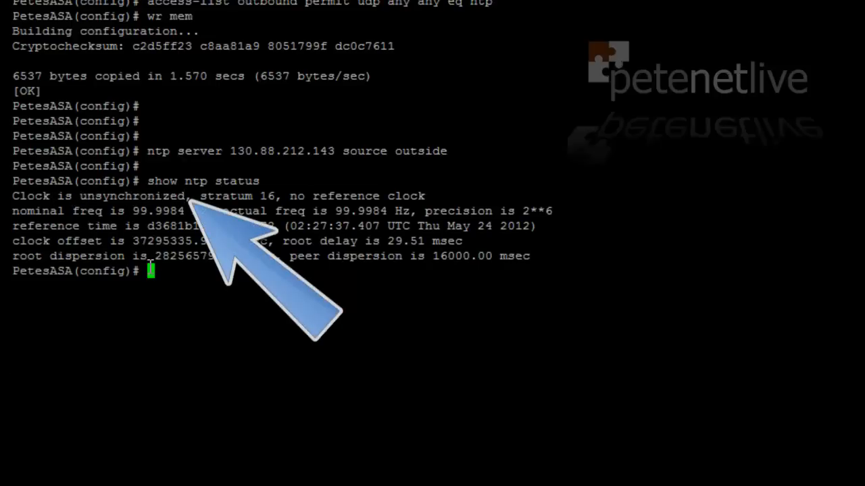
{"action": "mouse_move", "coordinate": [84, 410]}
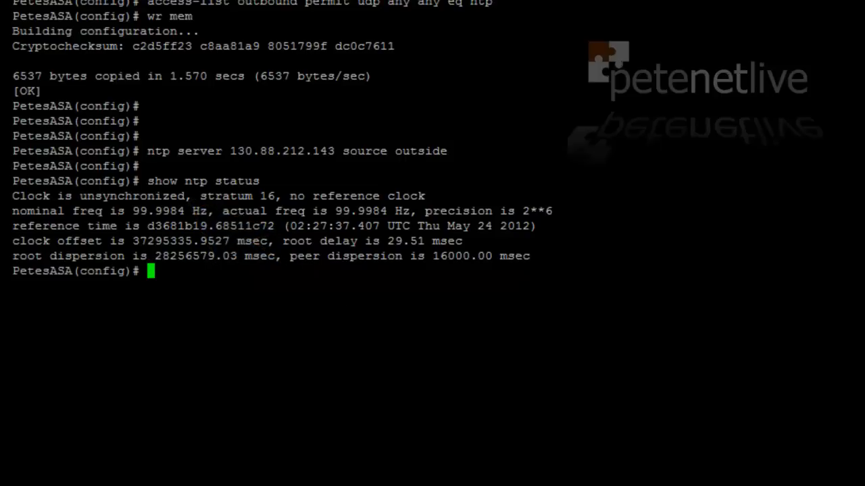
Rerun 'show ntp status' to confirm synchronization at stratum 3 to 130.88.212.143.
{"action": "type", "text": "show ntp status"}
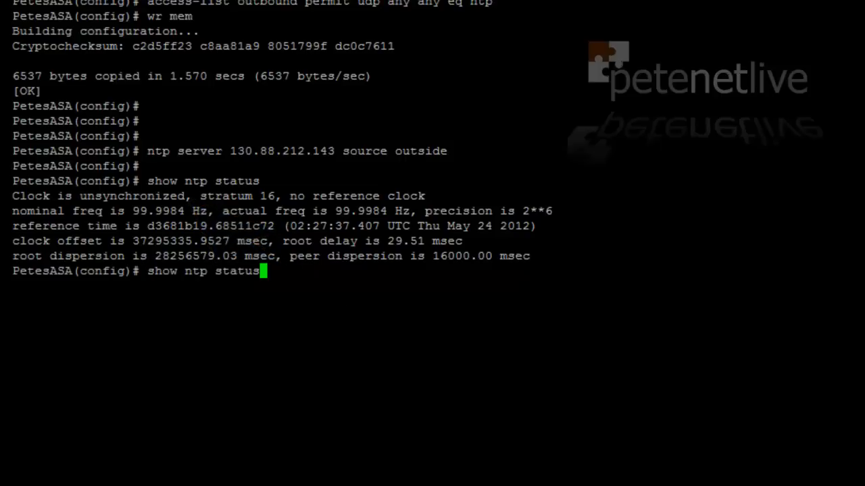
{"action": "key", "text": "Enter"}
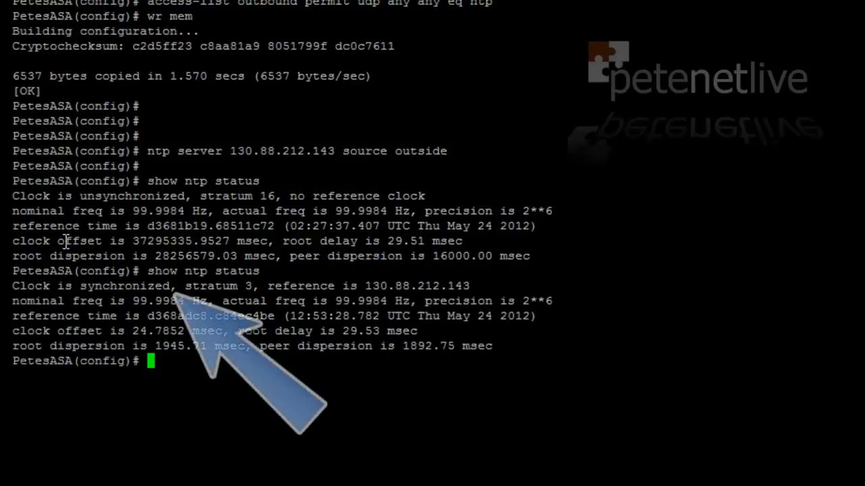
{"action": "double_click", "coordinate": [122, 286]}
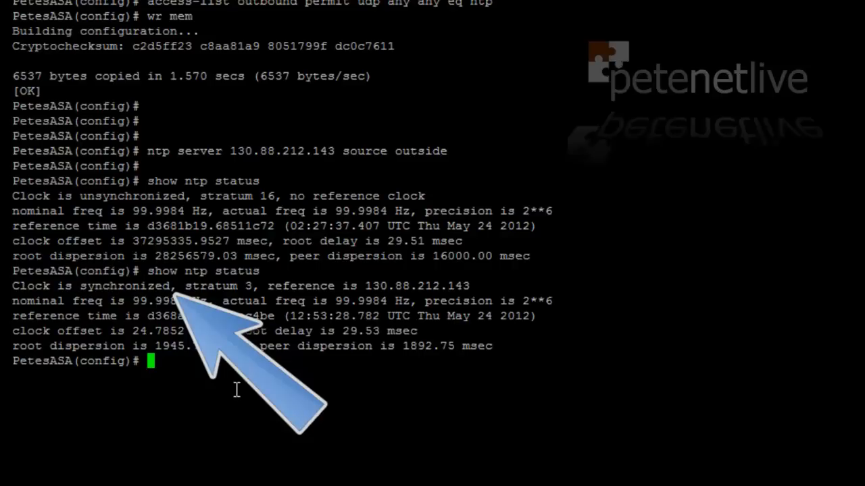
Save the running configuration with 'wr mem'.
{"action": "type", "text": "w"}
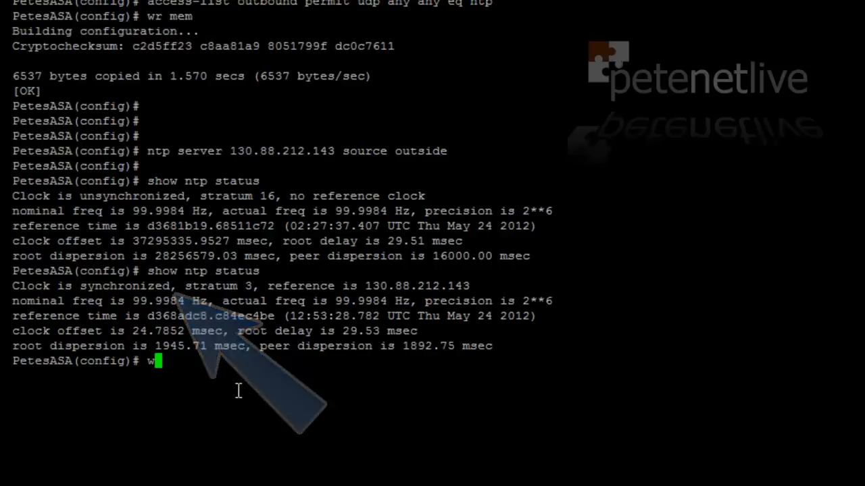
{"action": "type", "text": "r"}
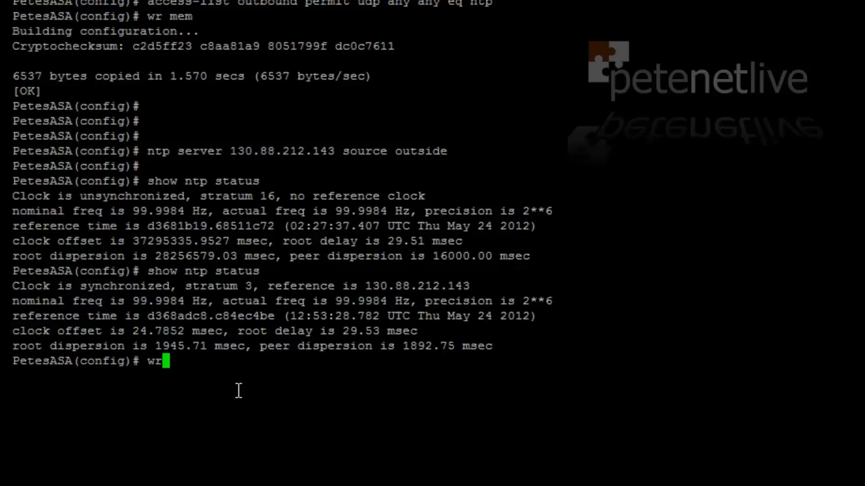
{"action": "type", "text": "mem"}
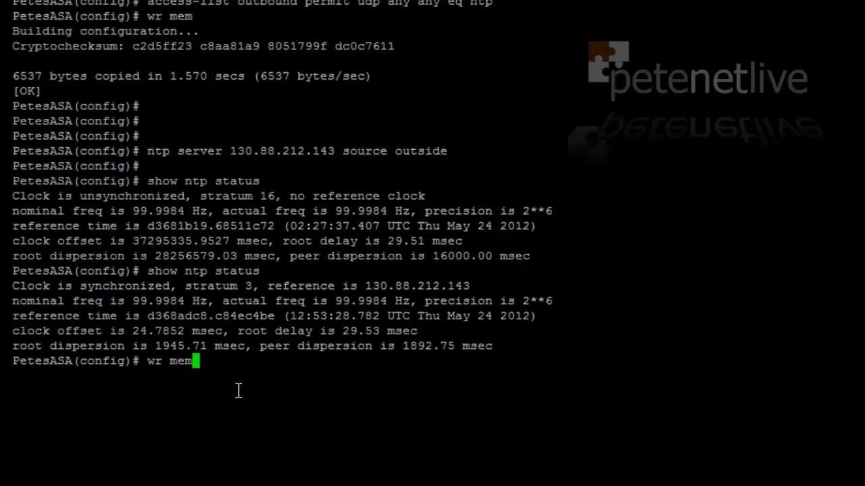